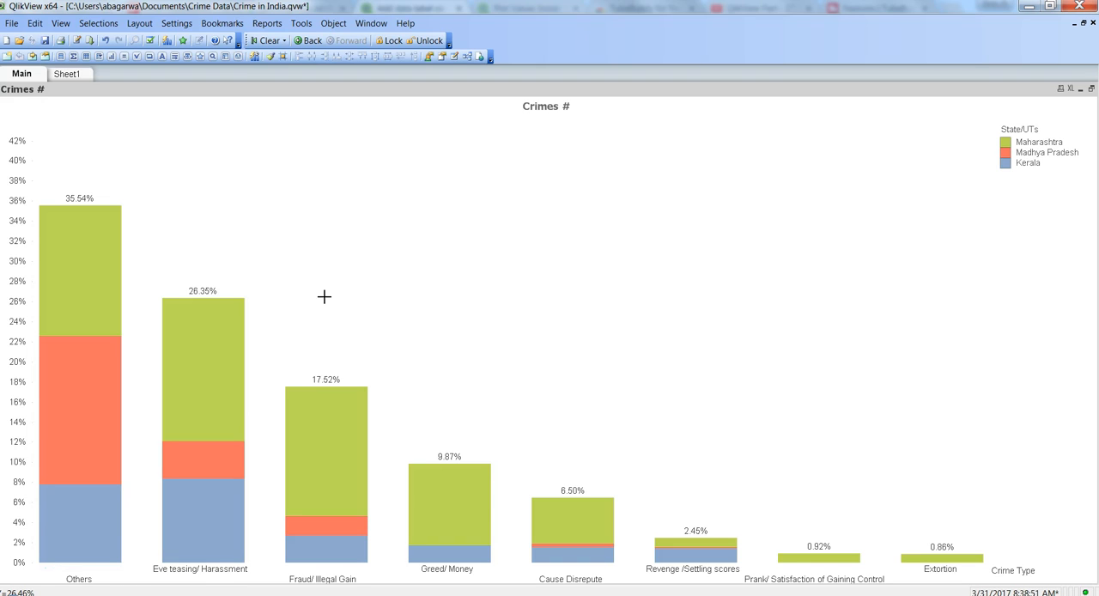
mouse_move(100, 247)
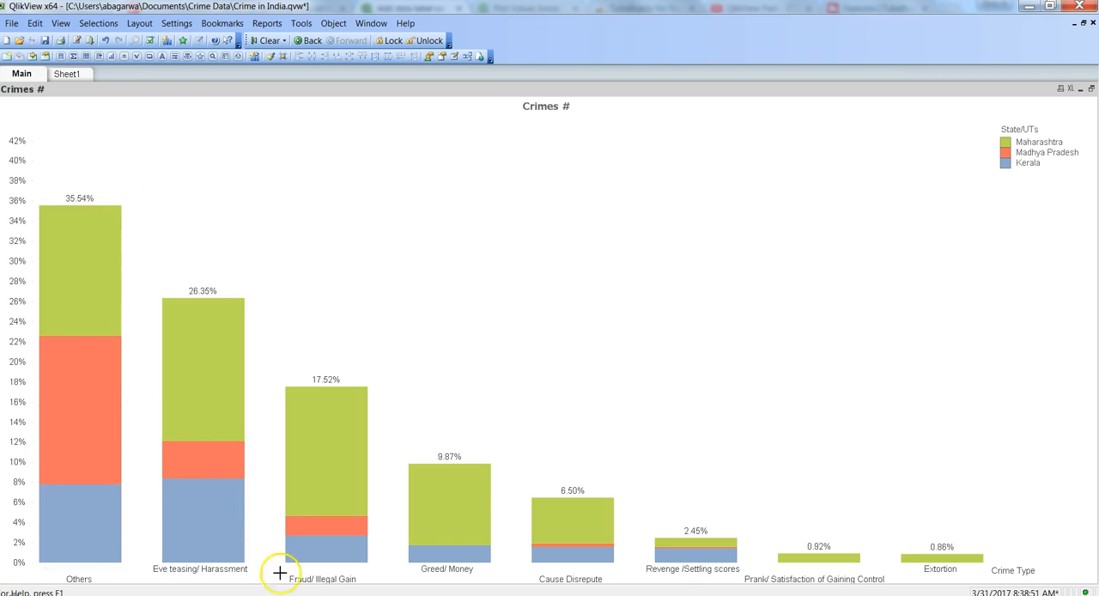
mouse_move(347, 576)
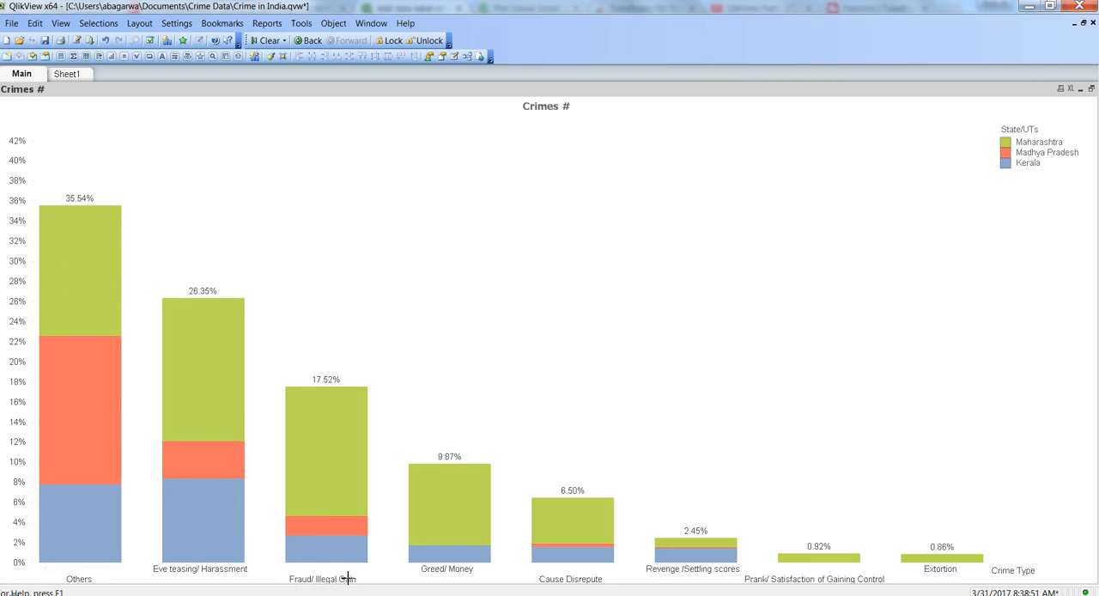
mouse_move(210, 283)
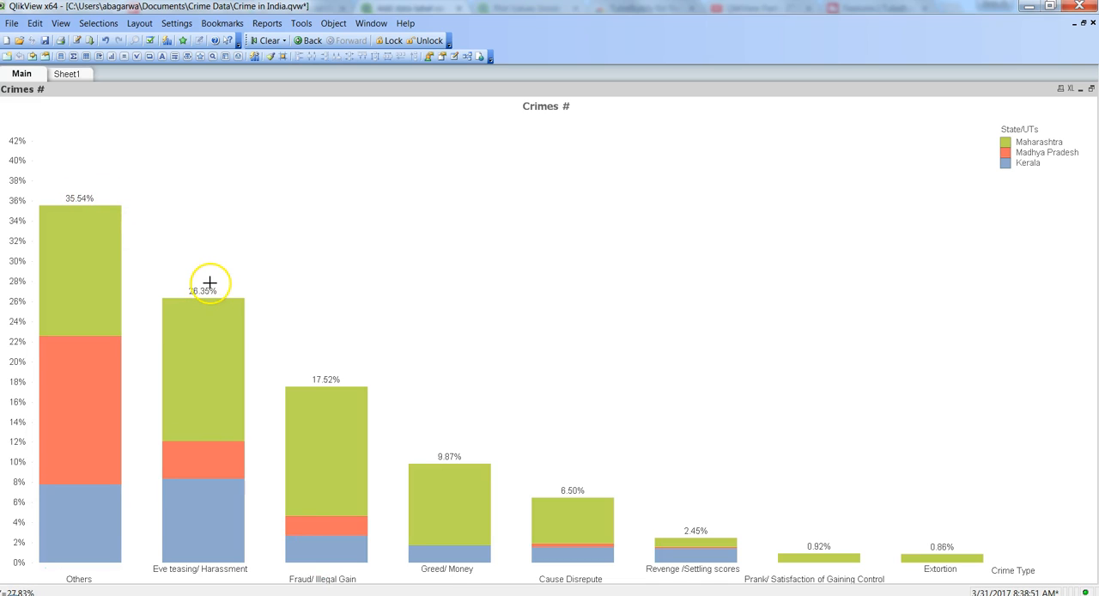
mouse_move(347, 368)
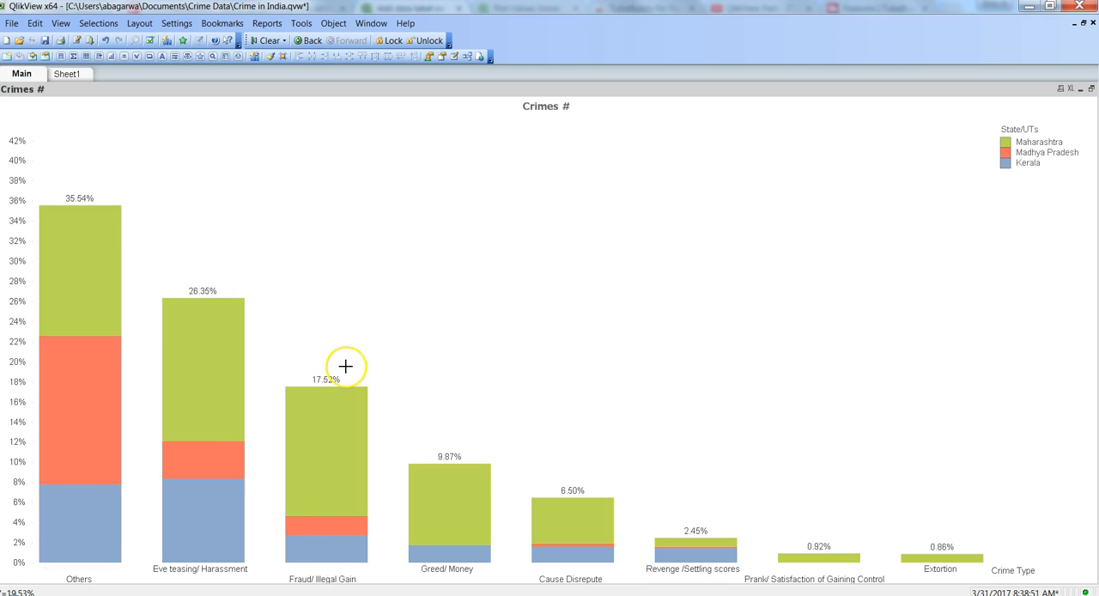
mouse_move(231, 287)
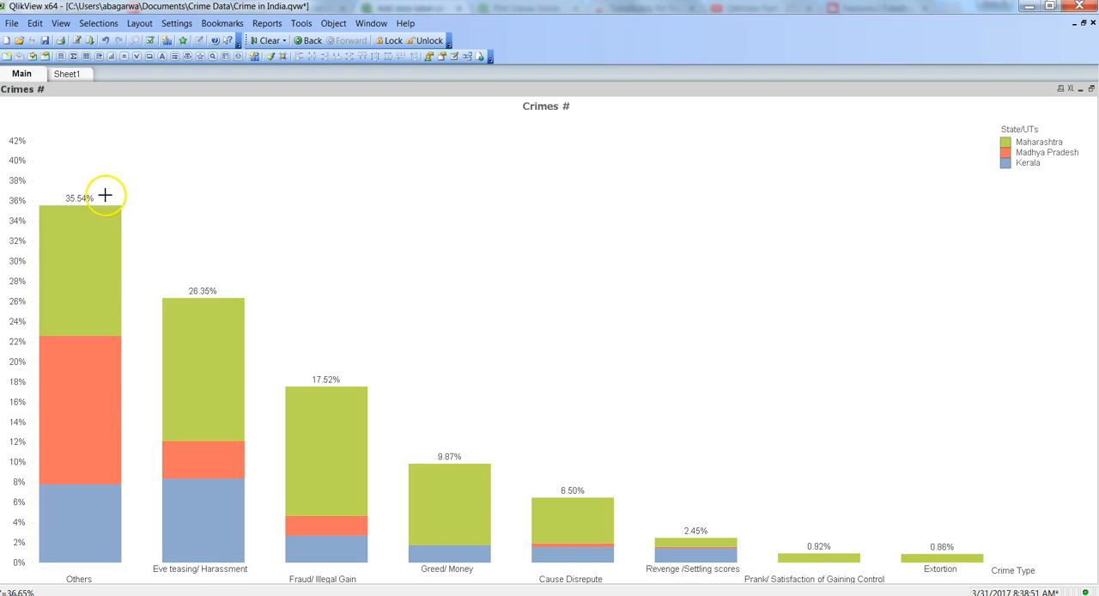
mouse_move(85, 467)
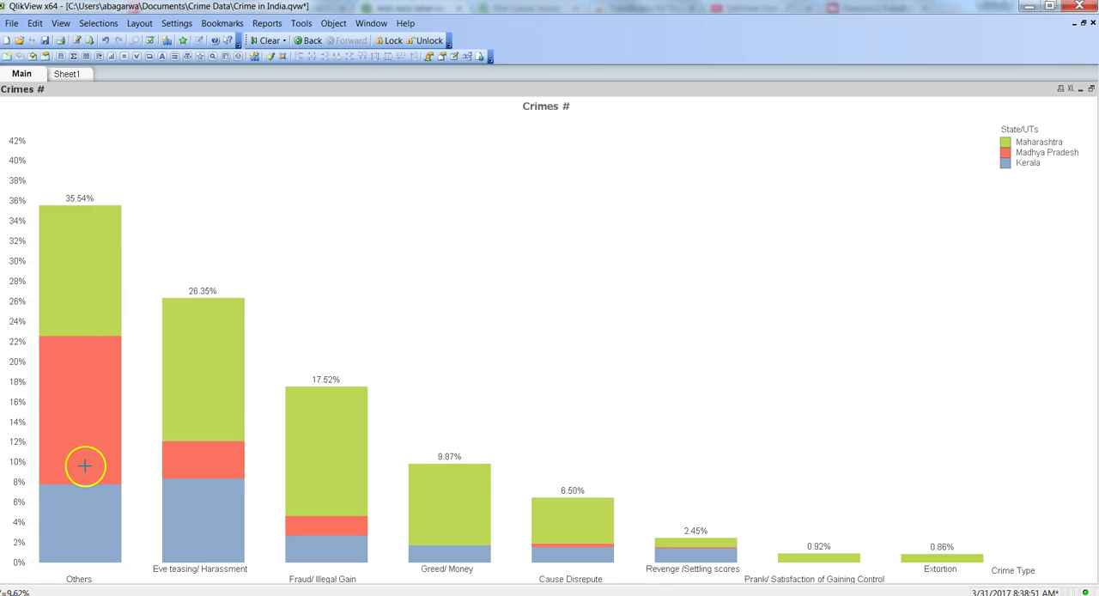
mouse_move(84, 529)
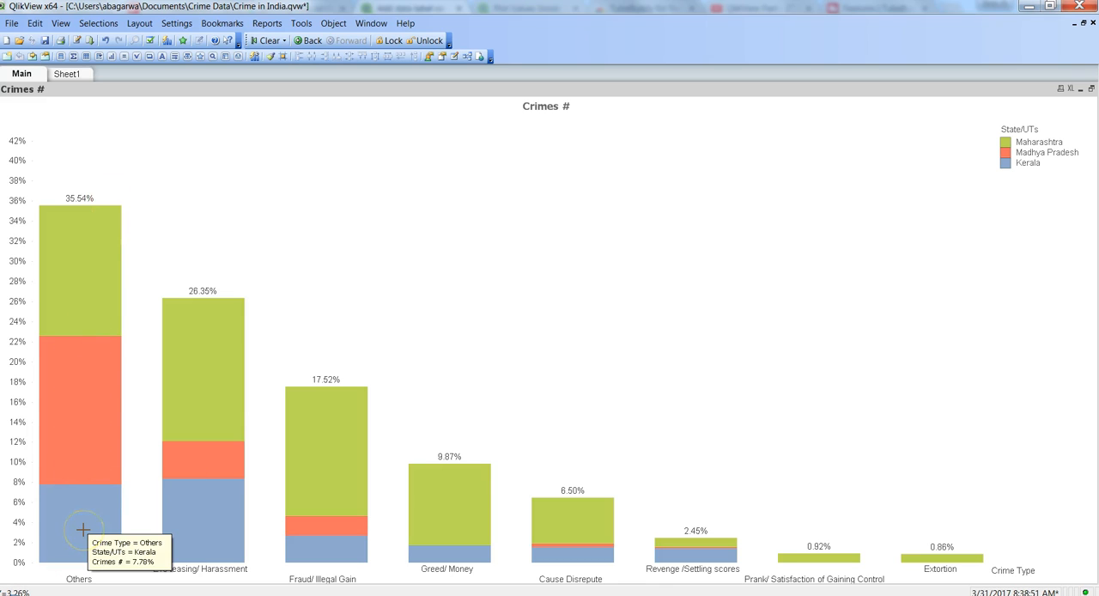
mouse_move(360, 376)
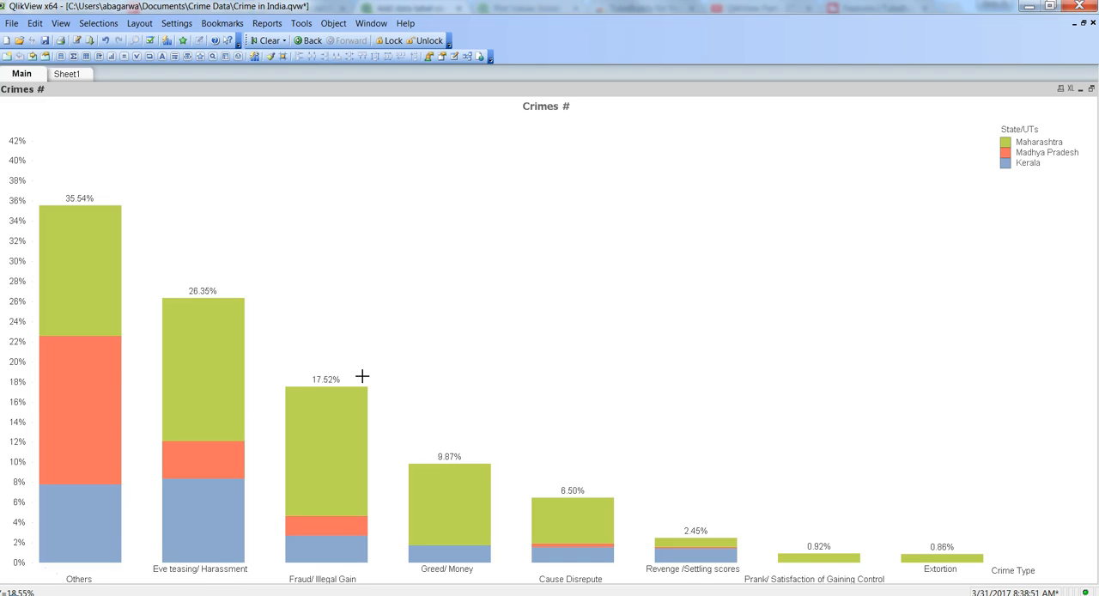
mouse_move(440, 347)
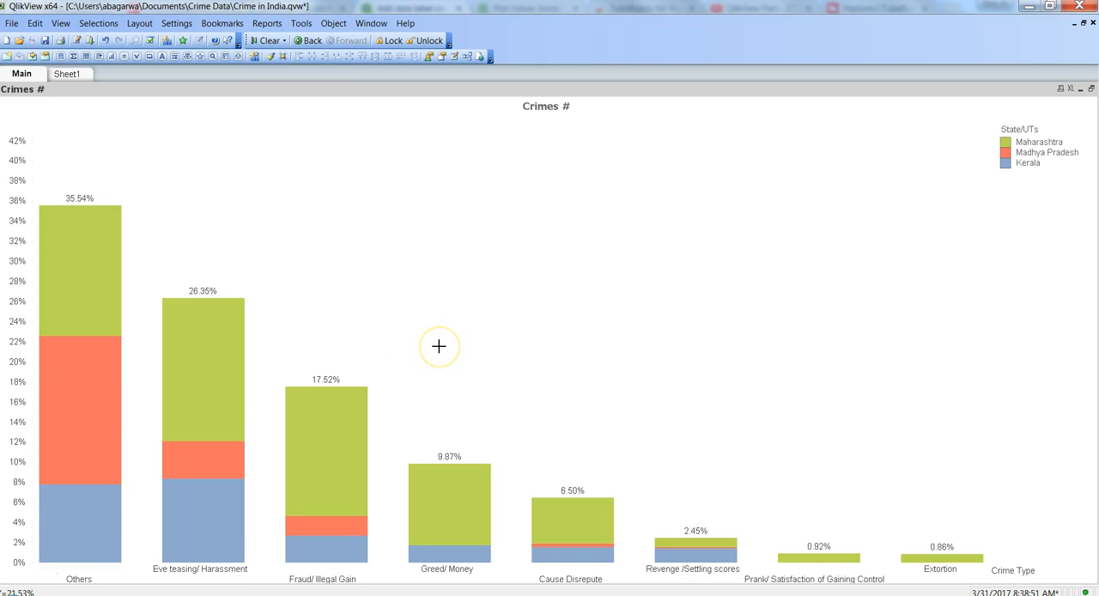
mouse_move(440, 347)
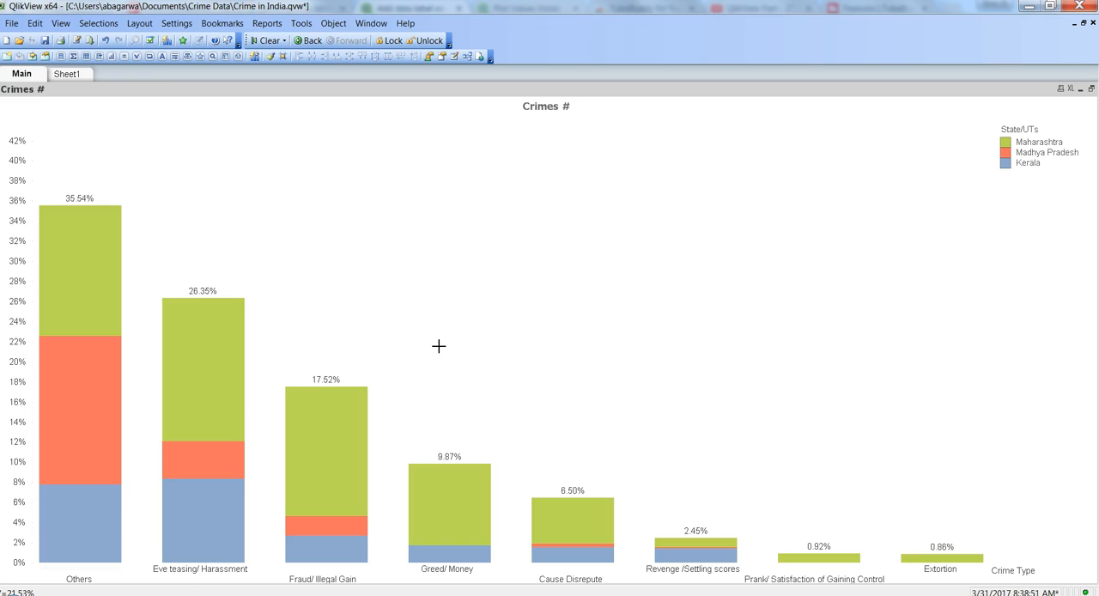
mouse_move(130, 282)
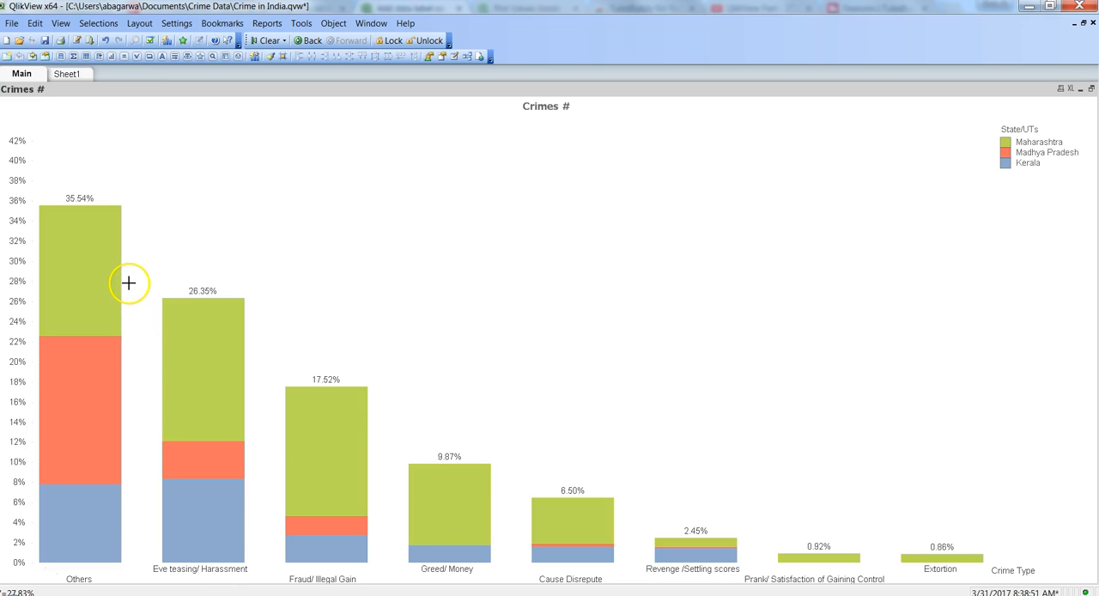
mouse_move(82, 338)
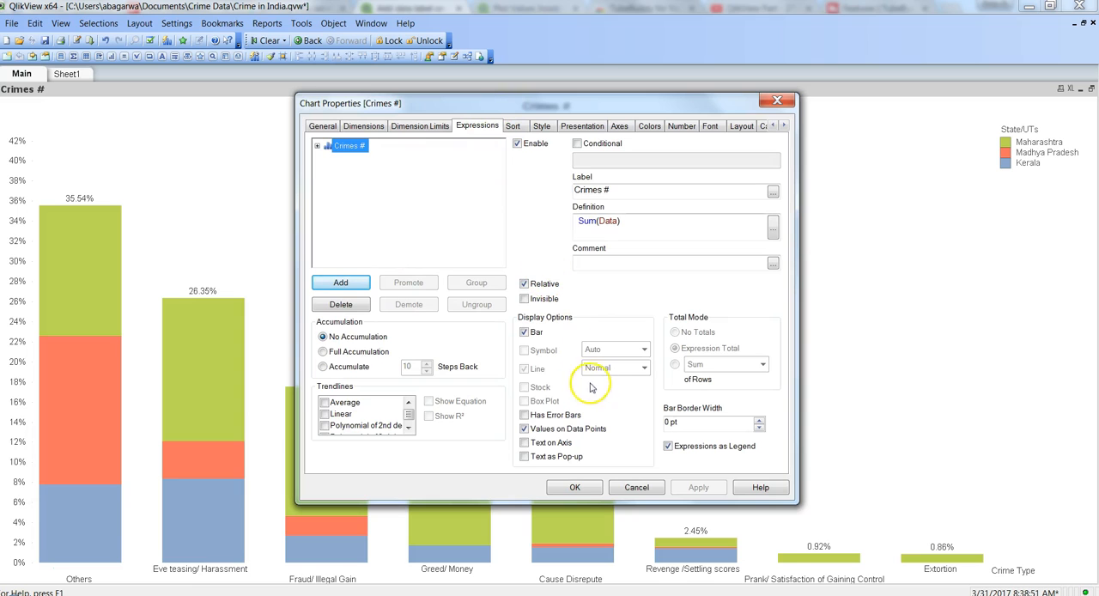
Enable Plot Values Inside Segments under Presentation and apply it to the Crimes # chart.
left_click(582, 126)
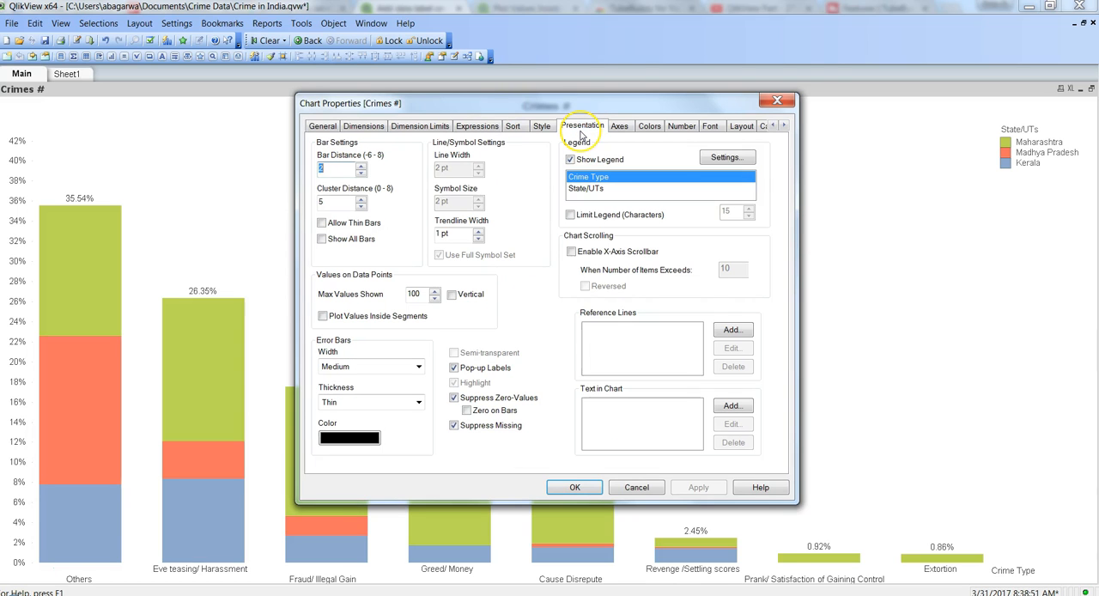
mouse_move(344, 285)
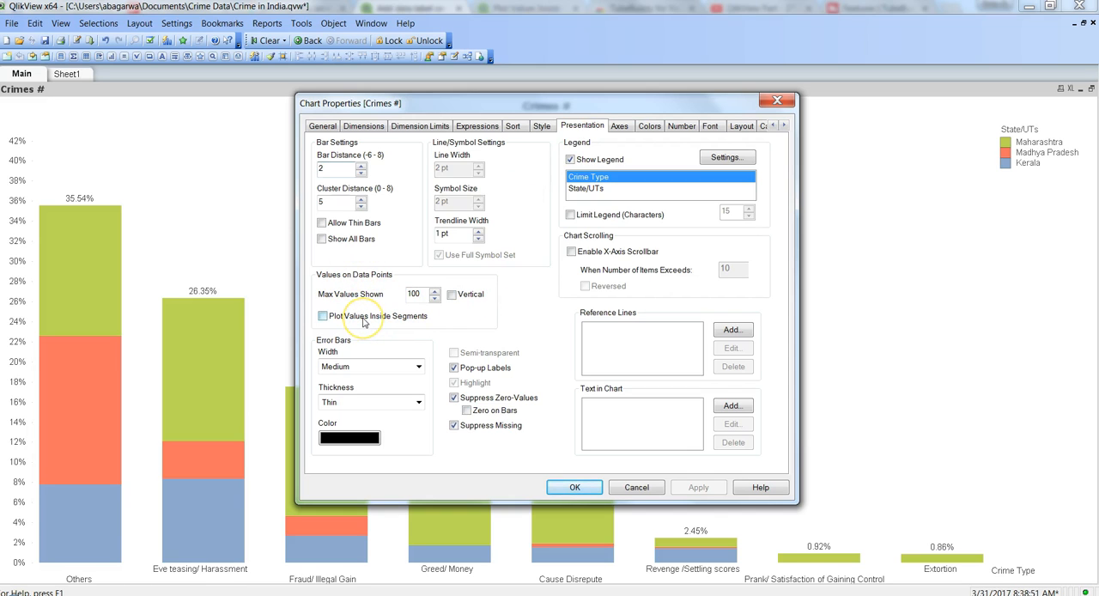
left_click(323, 315)
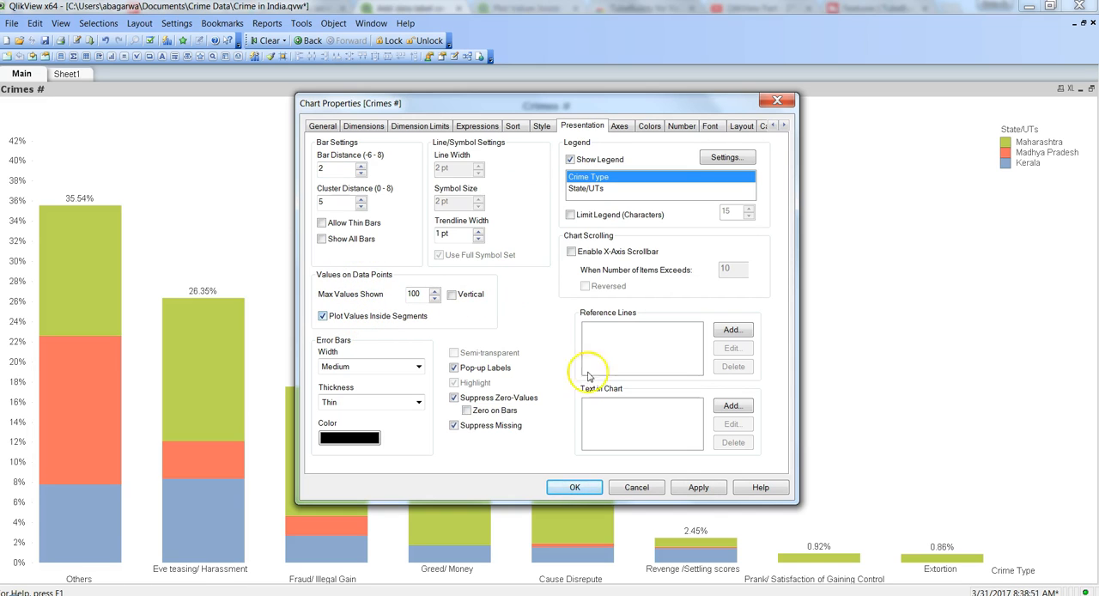
left_click(697, 488)
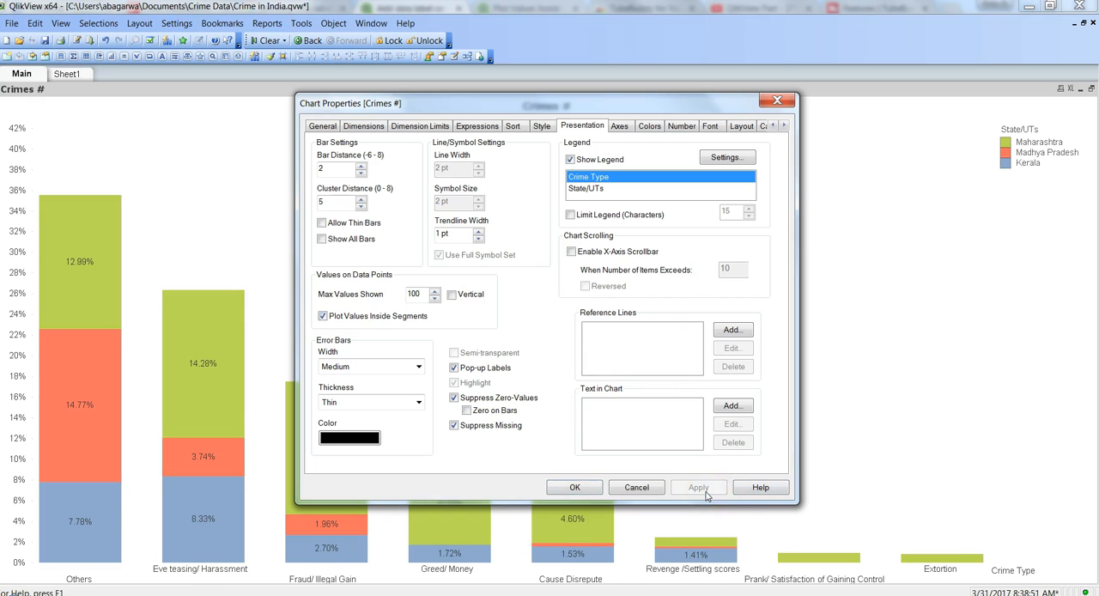
Confirm with OK so percentages stay inside every stacked bar segment.
left_click(573, 488)
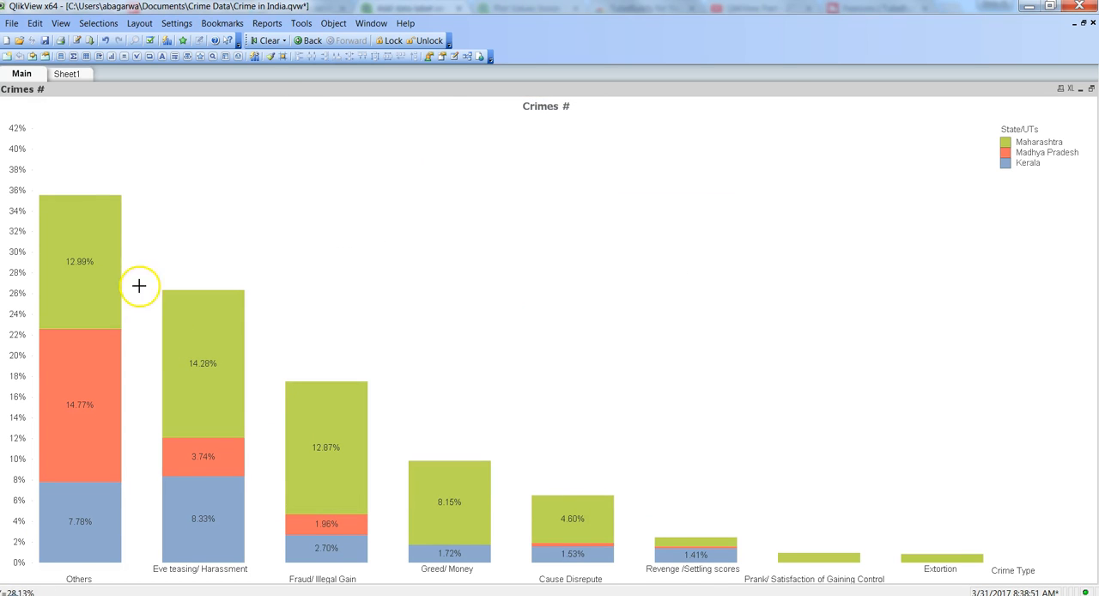
mouse_move(102, 472)
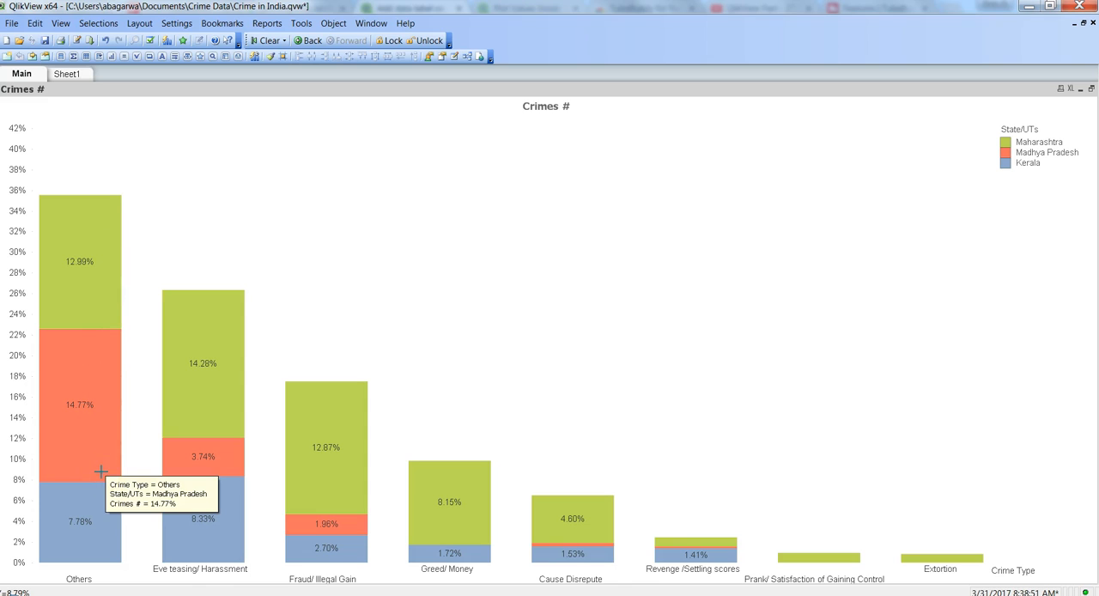
mouse_move(101, 316)
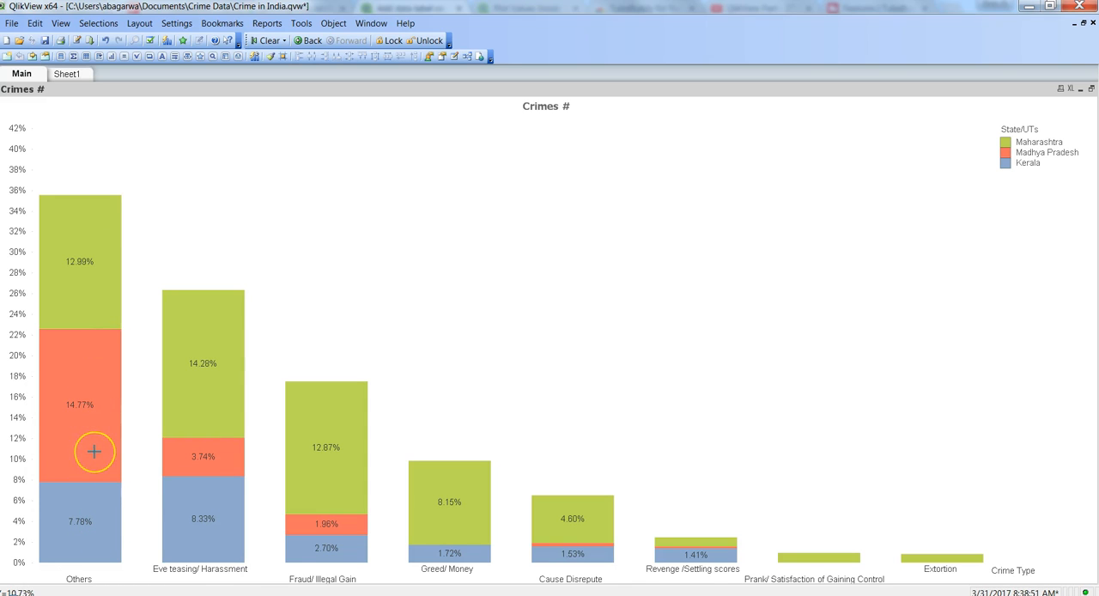
mouse_move(298, 378)
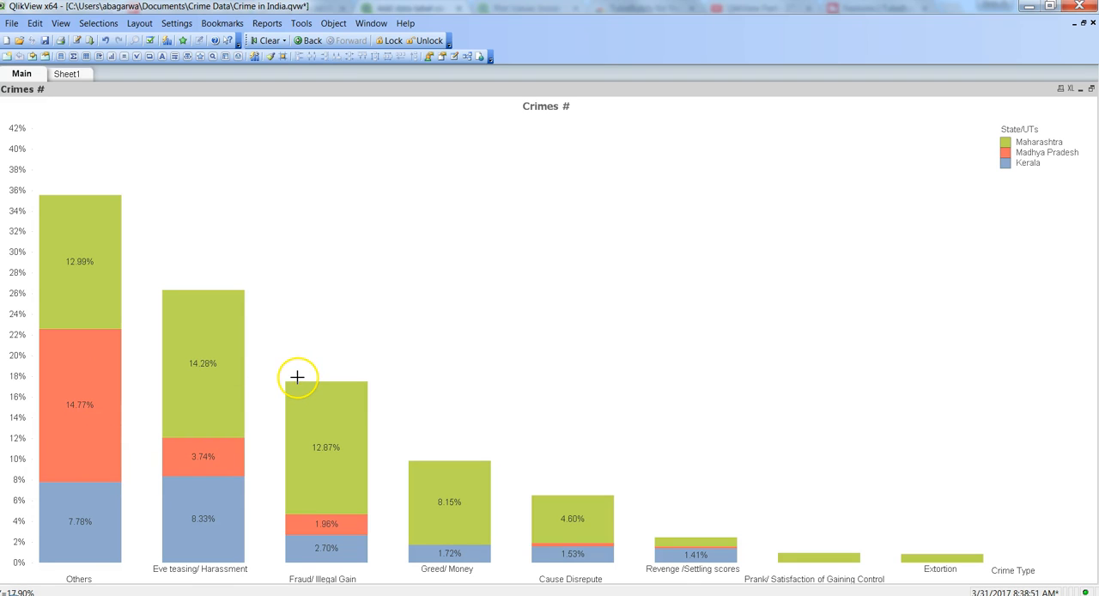